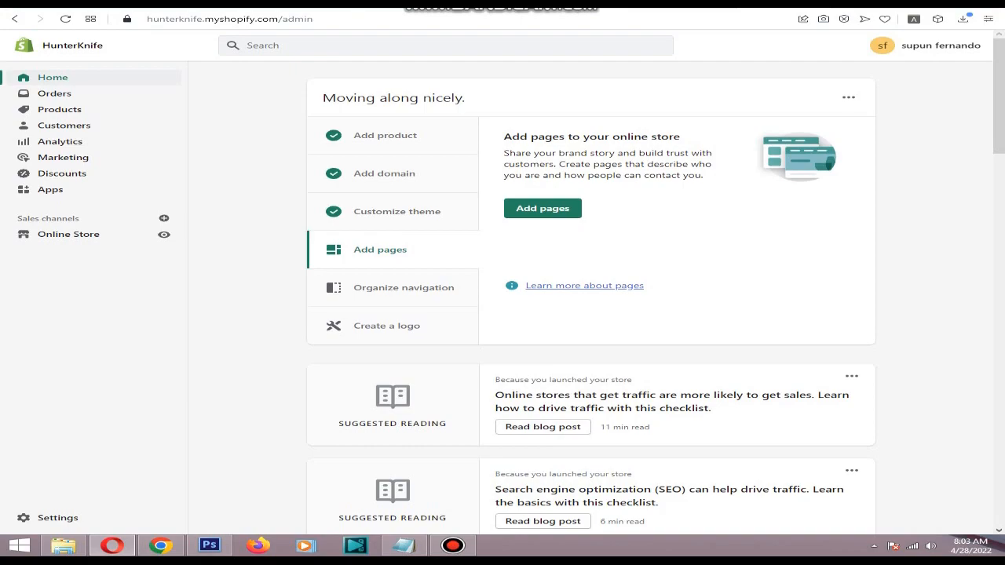
pyautogui.moveTo(59, 108)
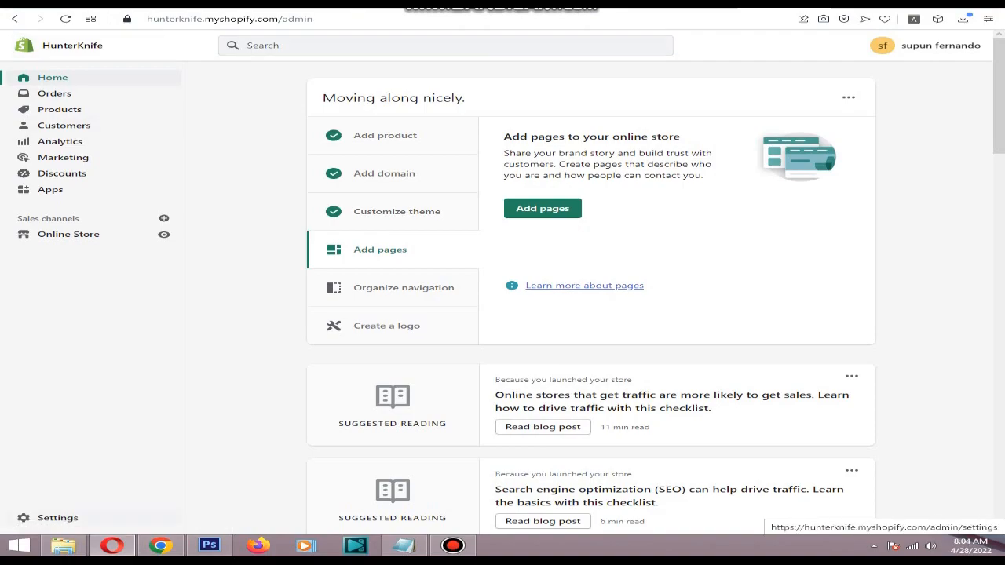
# Open the store settings from the home dashboard.
pyautogui.click(49, 518)
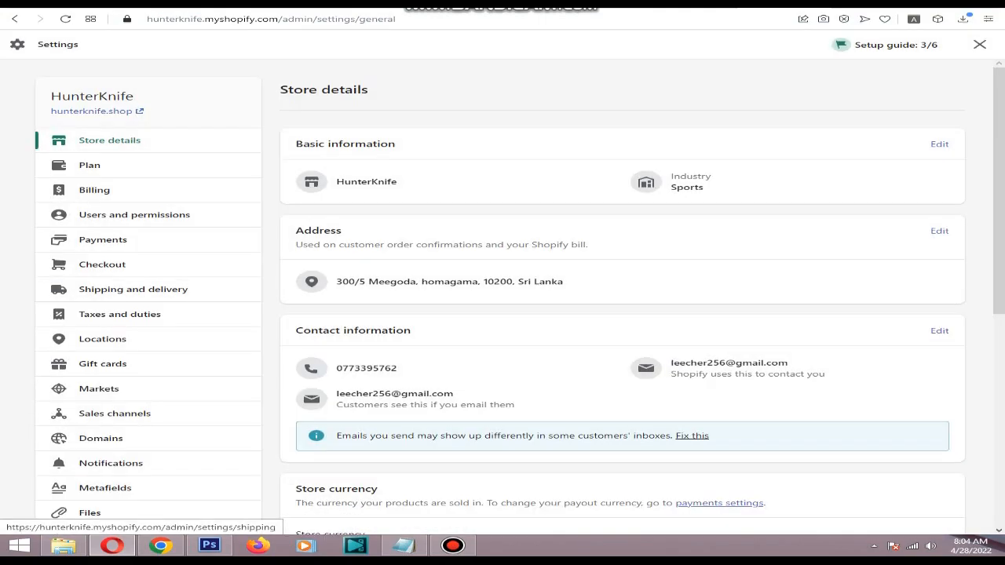
# In Payments settings, add a manual payment method and choose Bank Deposit.
pyautogui.click(103, 240)
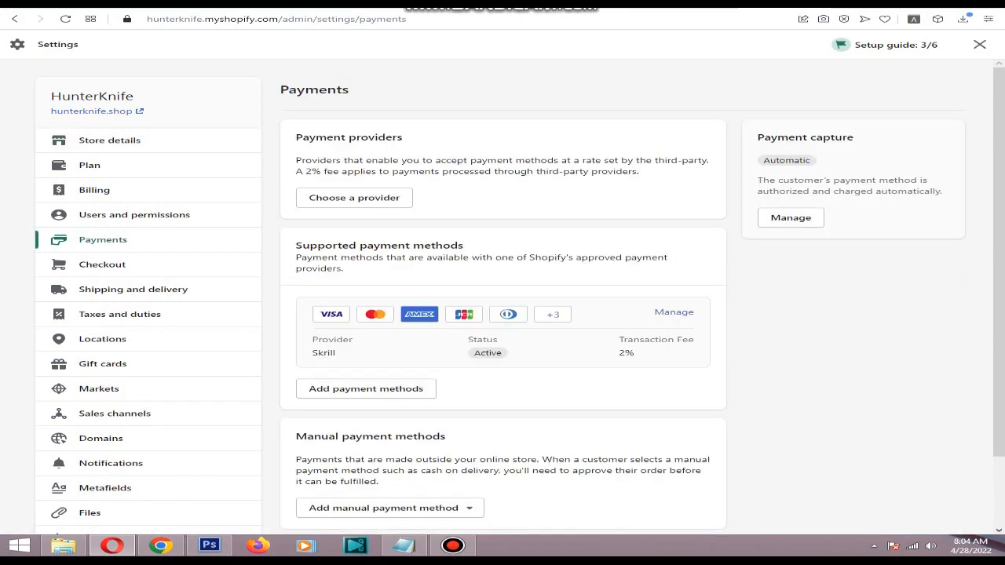
pyautogui.scroll(-3)
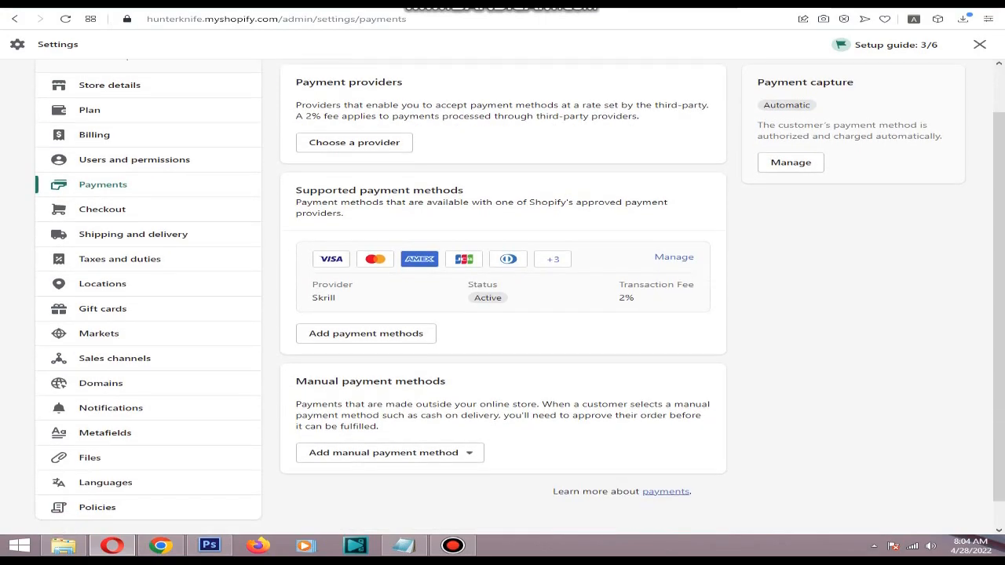
pyautogui.doubleClick(370, 381)
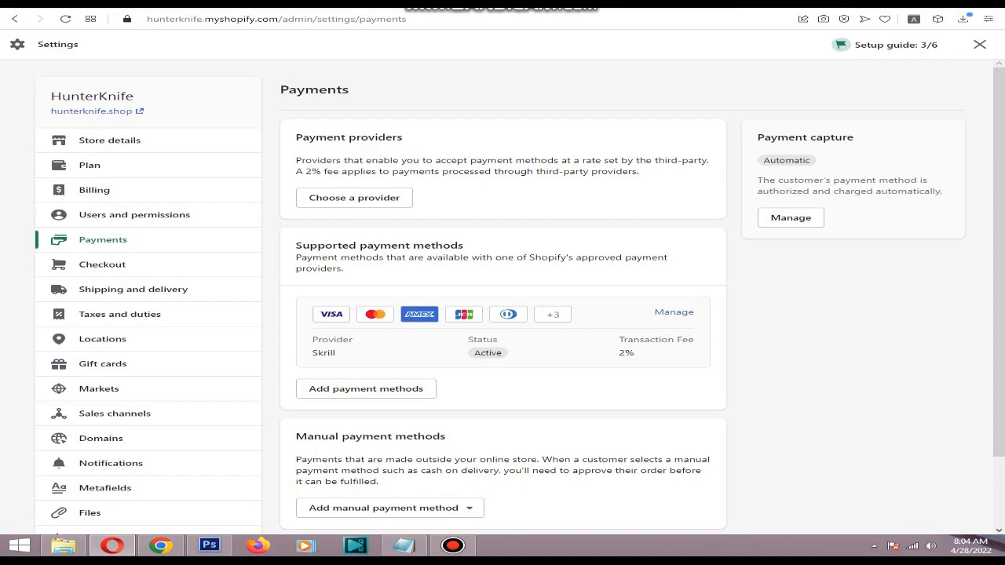
pyautogui.doubleClick(411, 245)
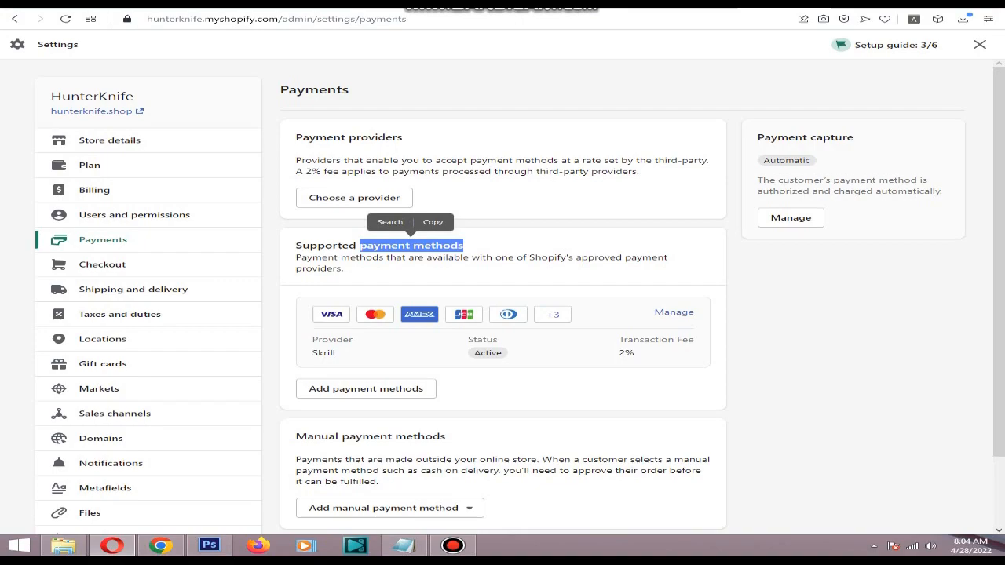
pyautogui.scroll(-3)
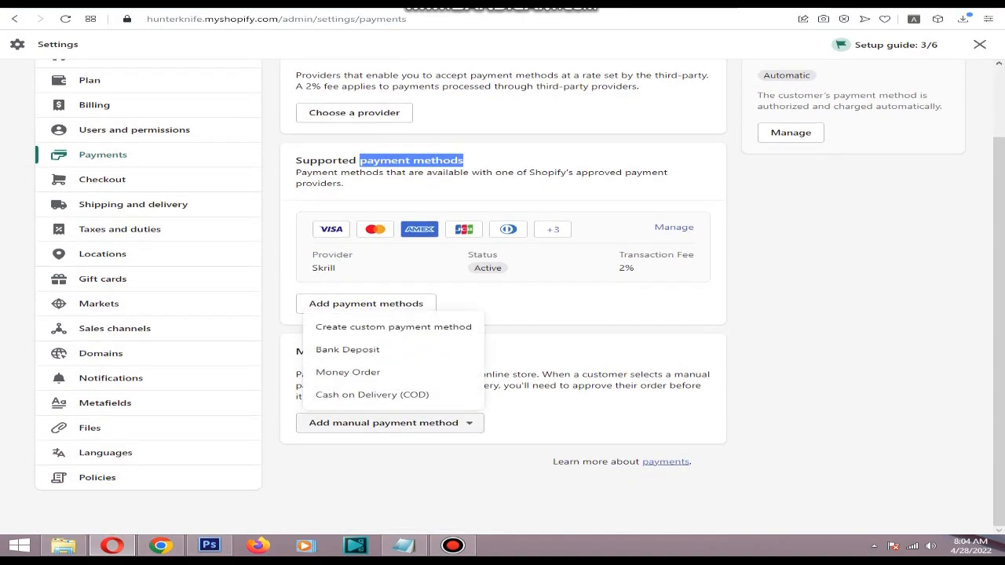
pyautogui.moveTo(347, 372)
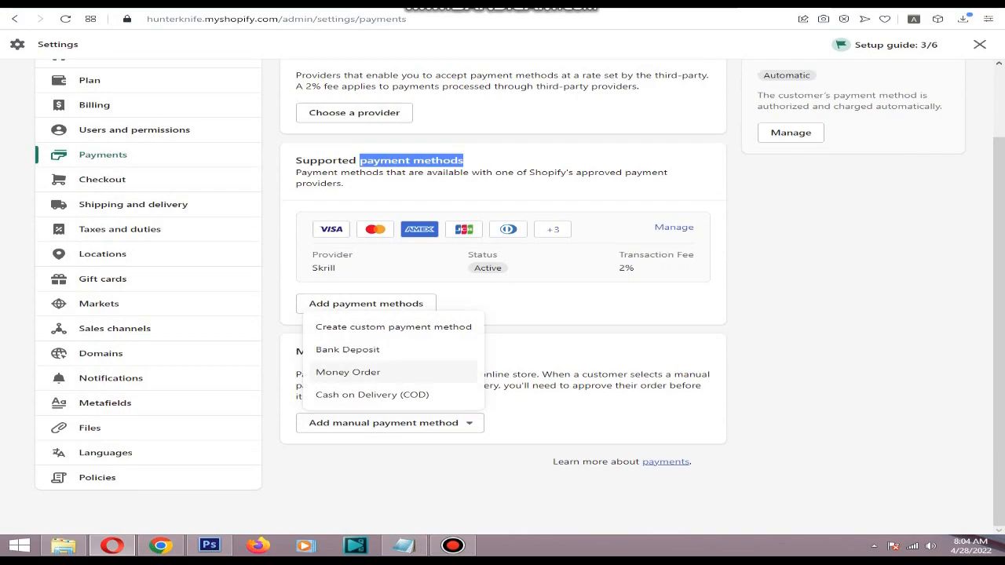
pyautogui.click(348, 349)
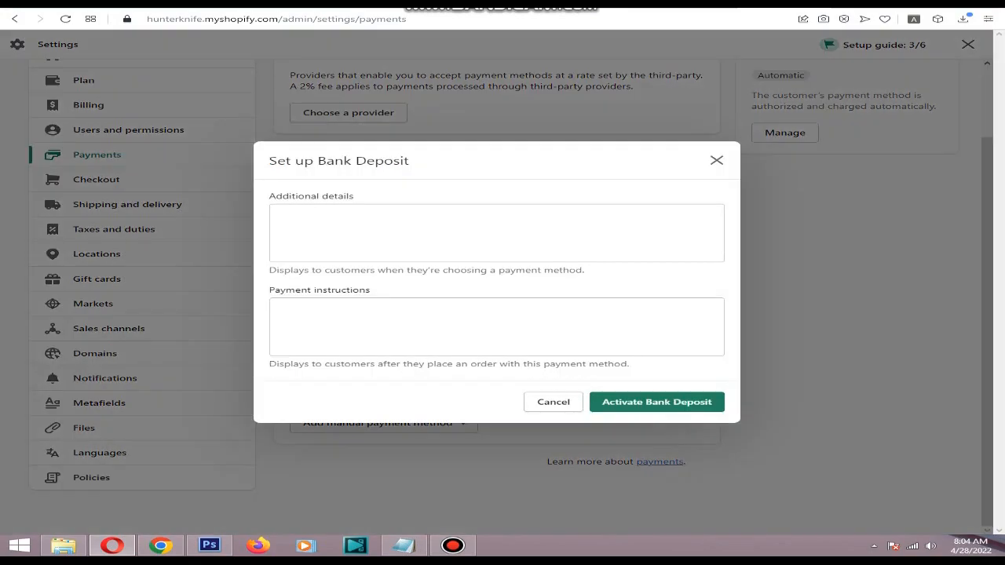
# Copy the Western Union payment steps from Notepad into Bank Deposit's Additional details.
pyautogui.click(496, 232)
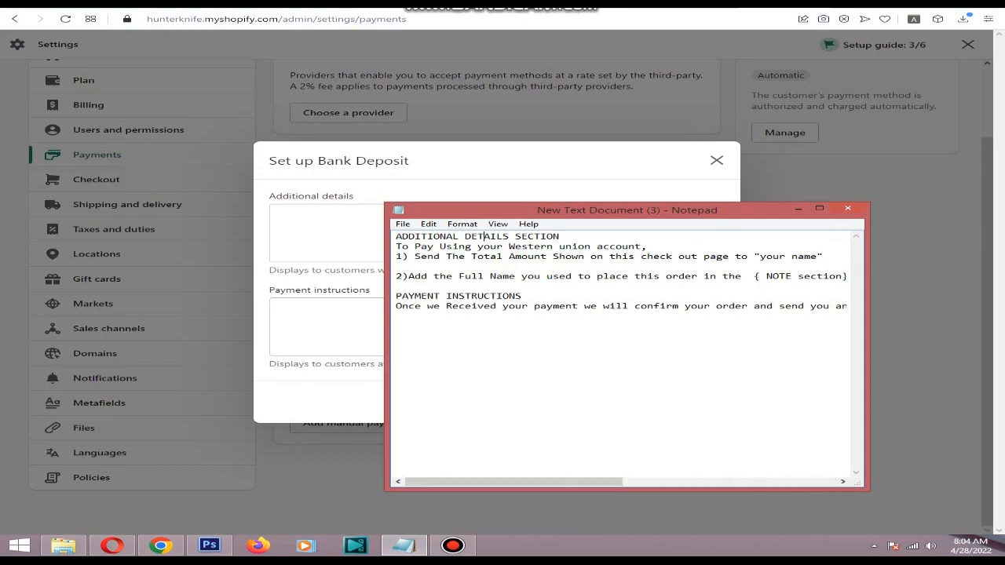
pyautogui.moveTo(397, 246); pyautogui.dragTo(699, 276)
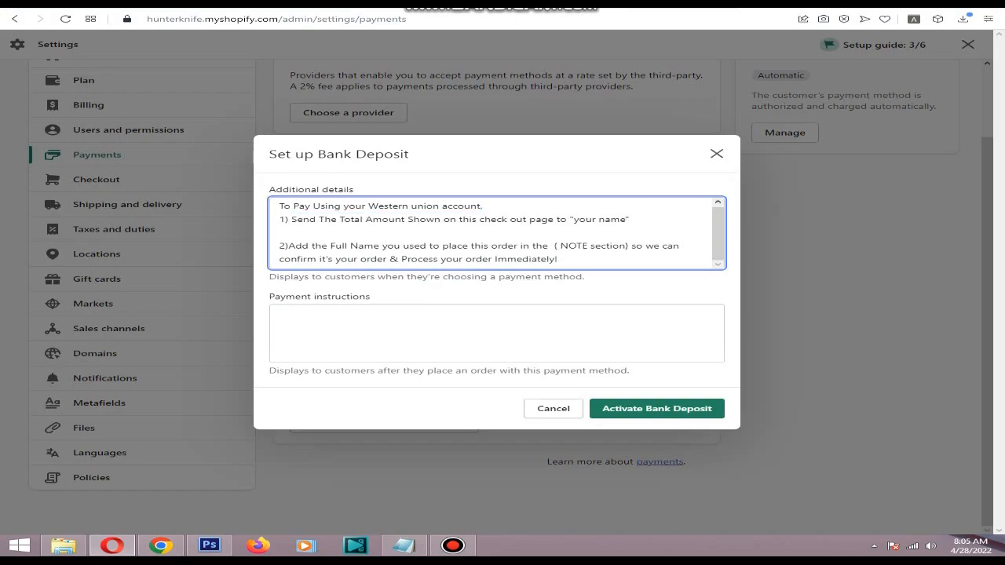
pyautogui.doubleClick(600, 219)
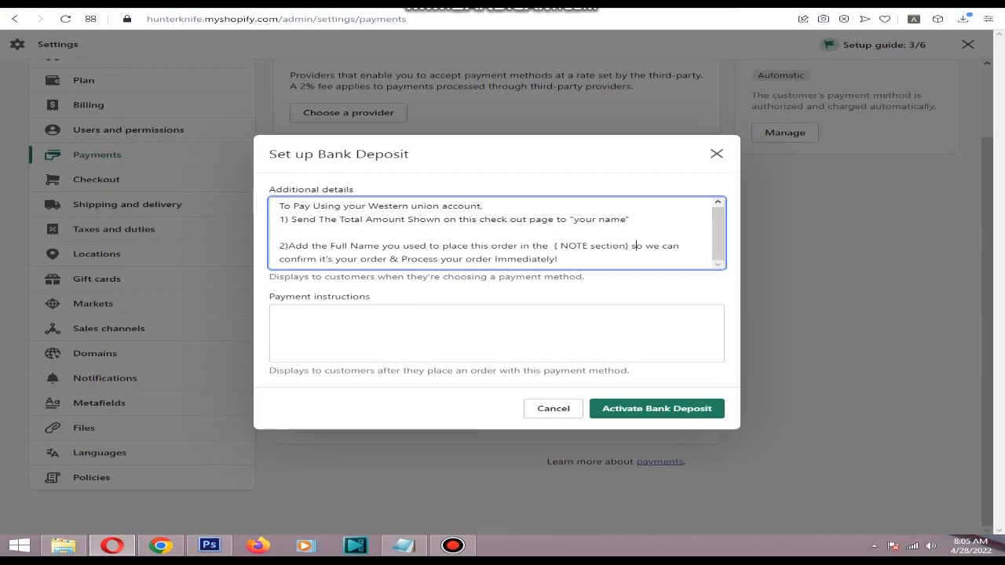
# Enter payment instructions promising email order confirmation and activate Bank Deposit.
pyautogui.click(497, 332)
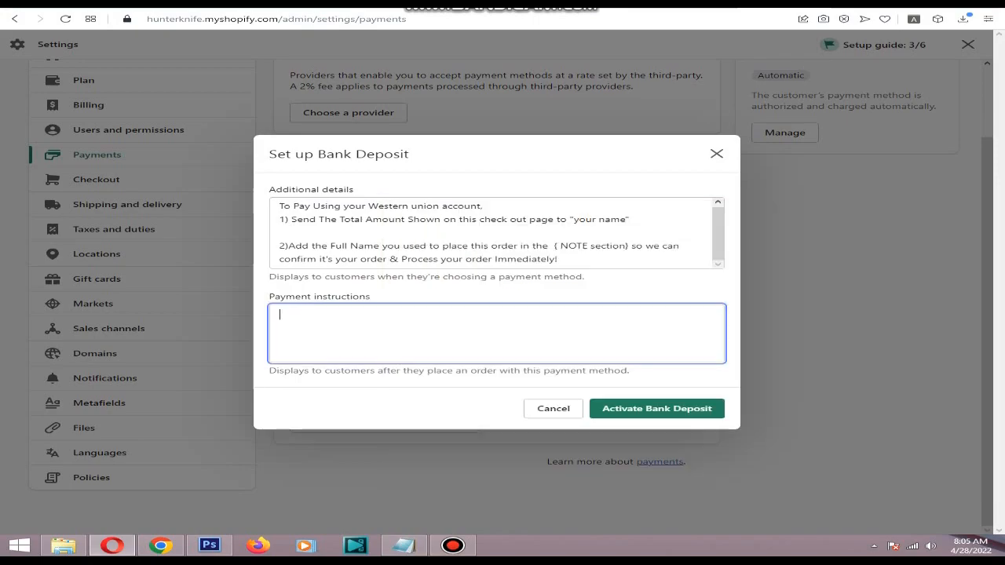
pyautogui.write('Once we Received your payment we will confirm your order and send you an email that your order is being fulfilled.')
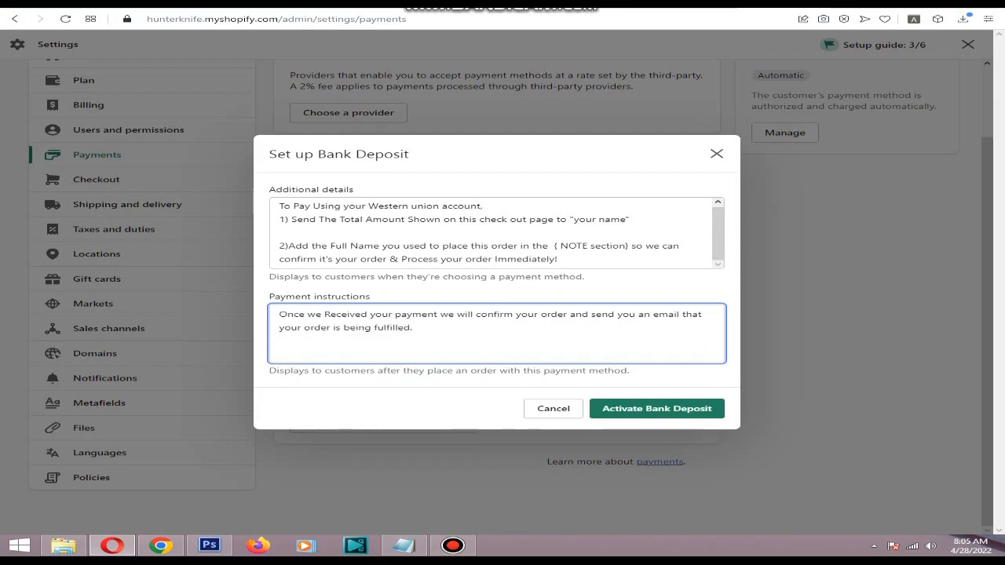
pyautogui.click(656, 409)
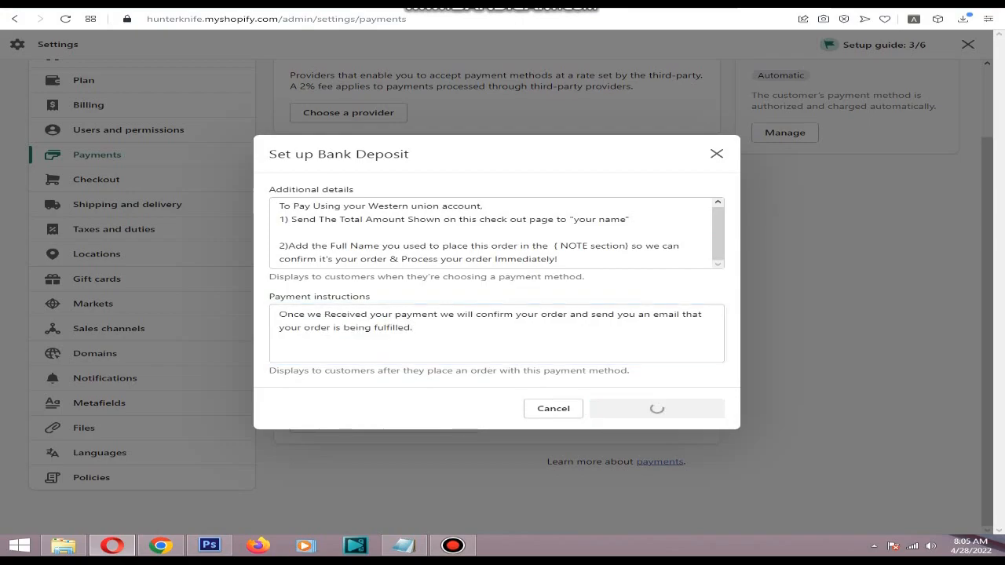
# Confirm activation and check that Bank Deposit appears under Manual payment methods.
pyautogui.click(657, 408)
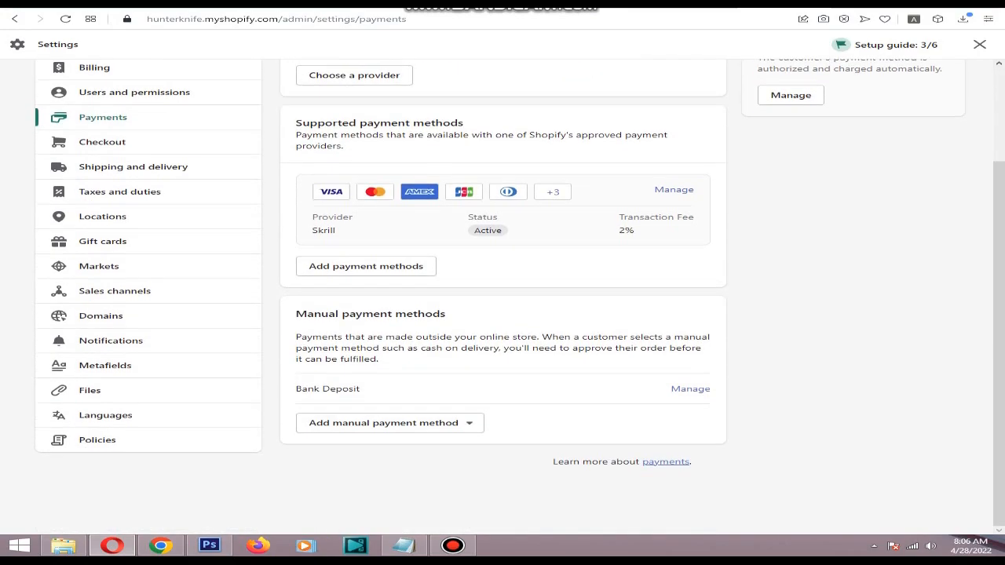
pyautogui.scroll(3)
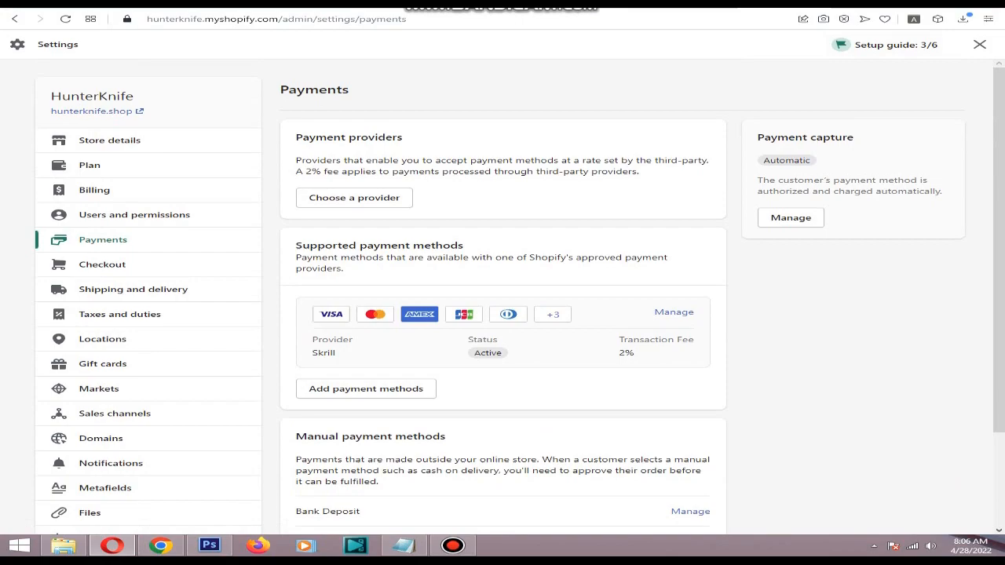